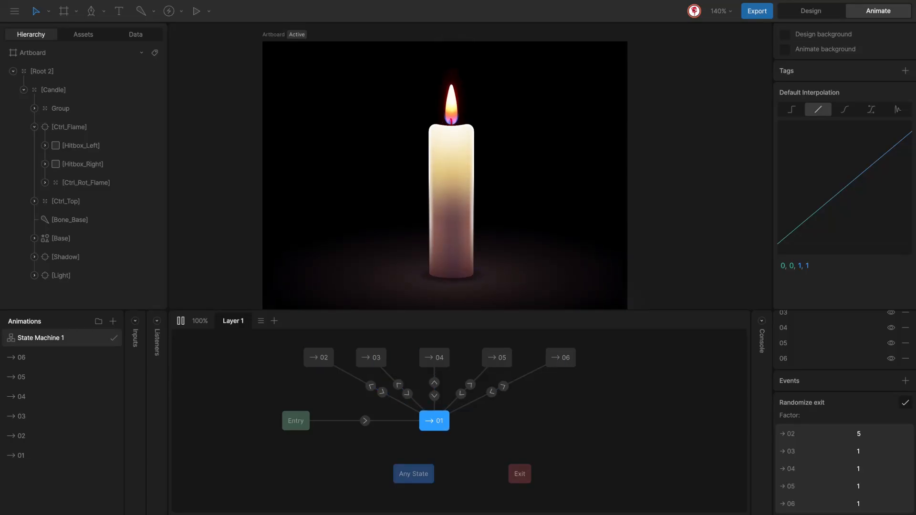
- Open the counter demo and inspect its Ellipse and Text layers and animation 1
click(433, 357)
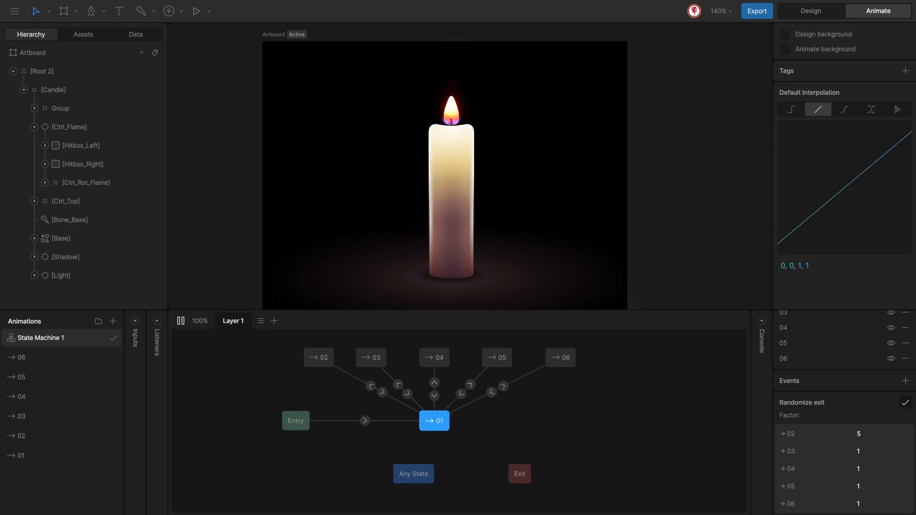
click(319, 357)
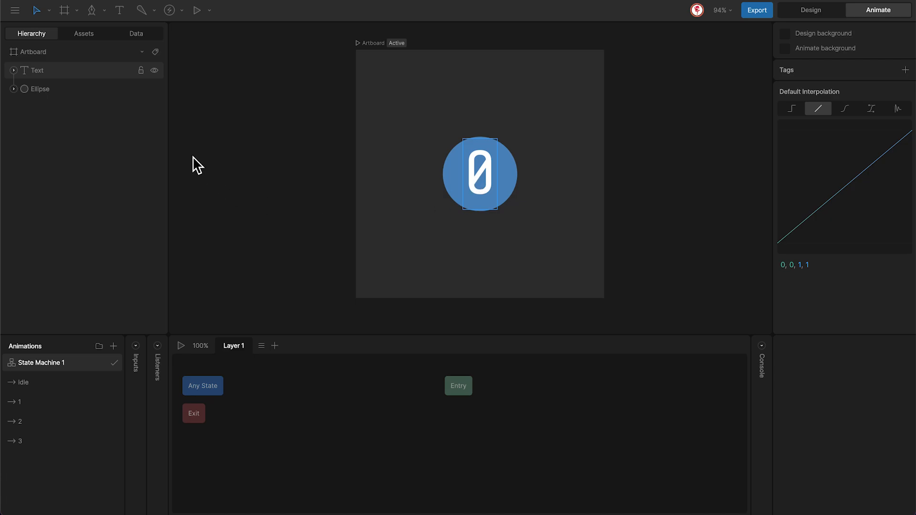
click(40, 88)
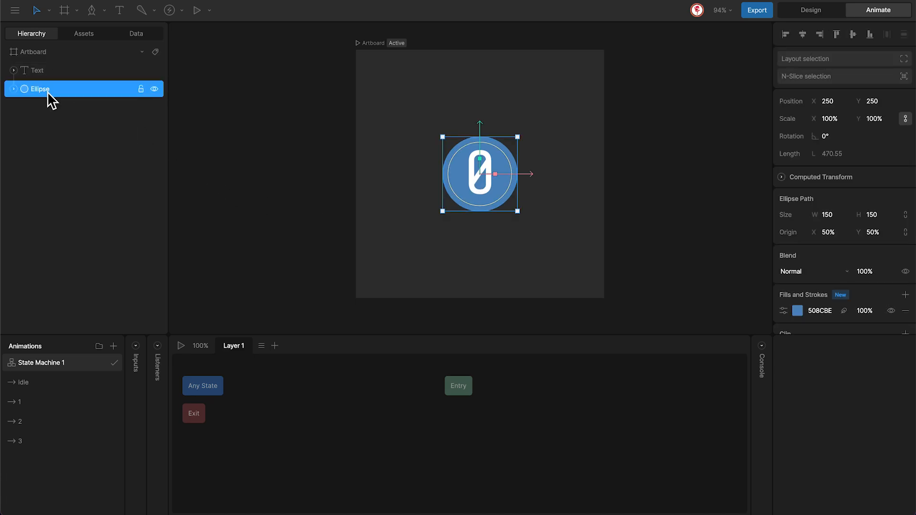
click(37, 70)
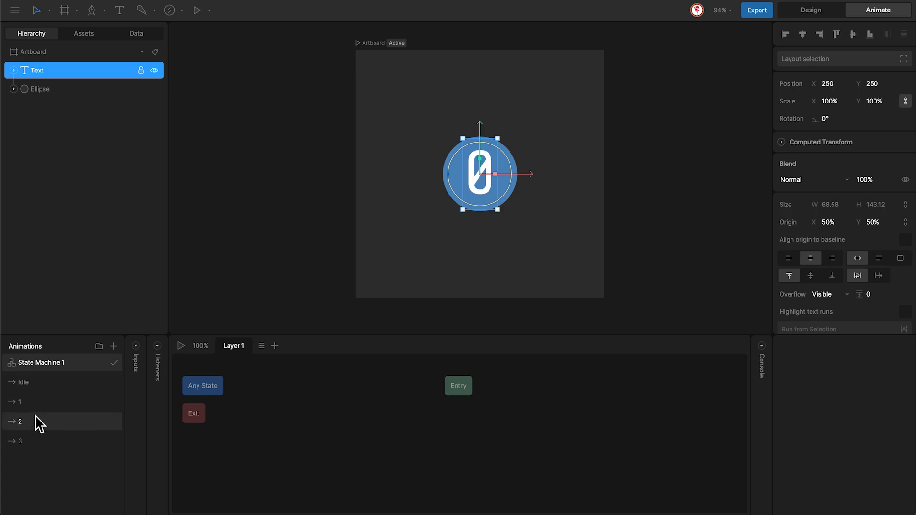
click(23, 382)
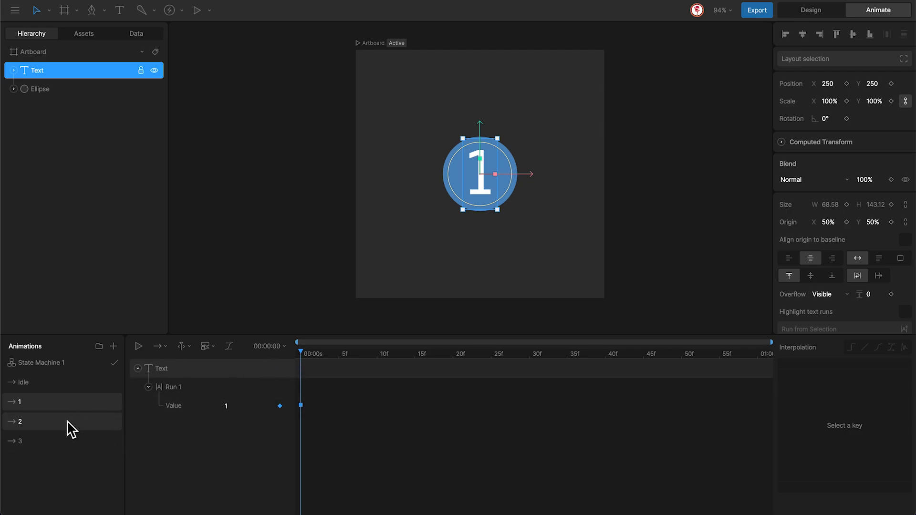
click(20, 440)
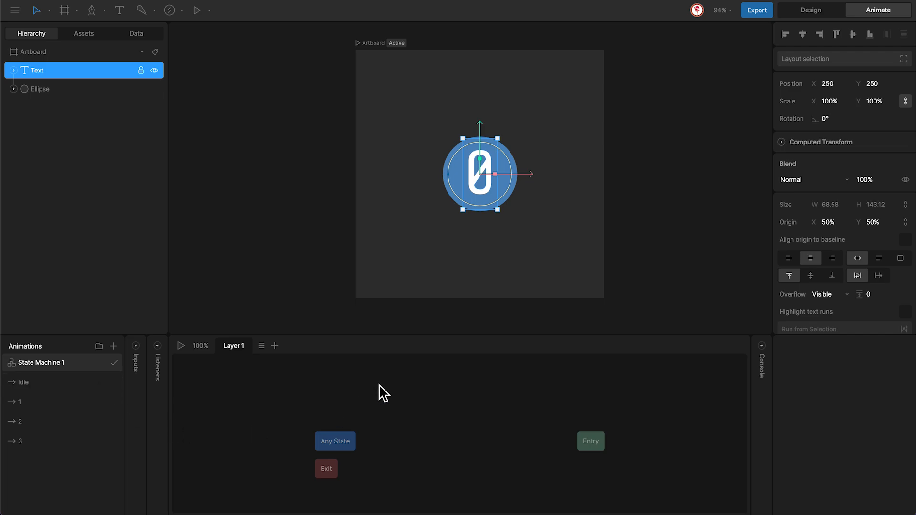
- Wire Entry into an Idle state that transitions to states 1, 2 and 3, then select Idle
drag(383, 393, 479, 447)
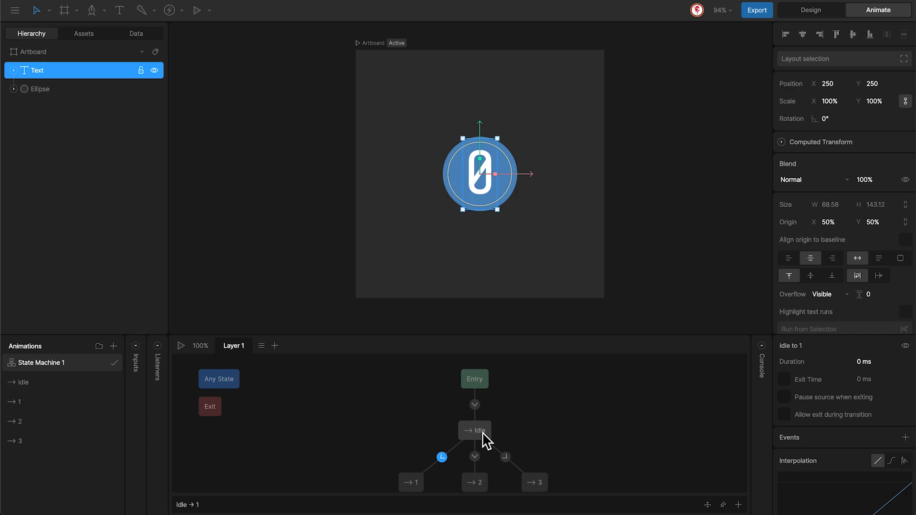
click(475, 431)
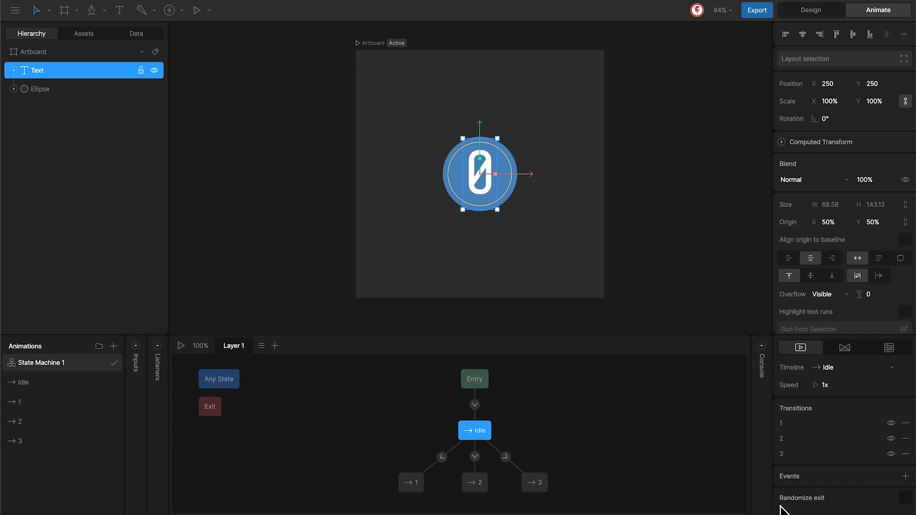
mouse_move(909, 504)
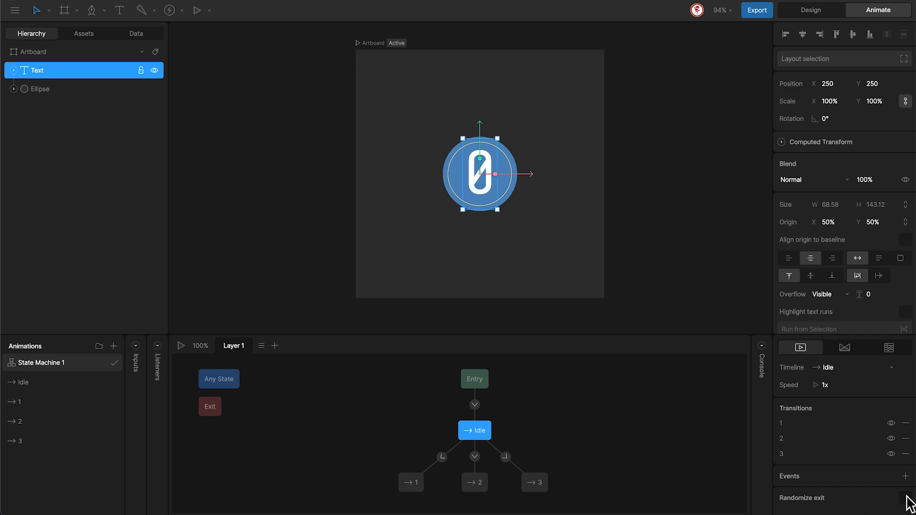
- Enable Randomize exit on Idle, keeping exits to 1, 2 and 3 at factor 1
click(905, 498)
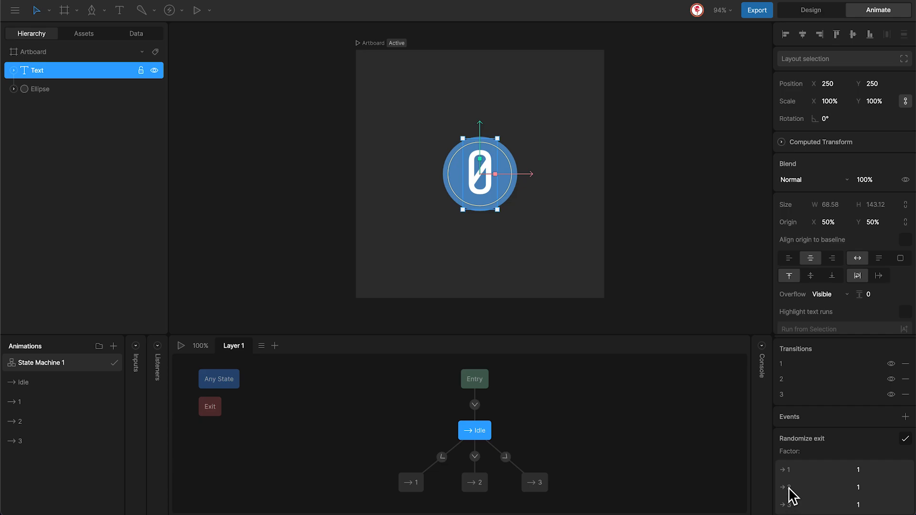
mouse_move(812, 505)
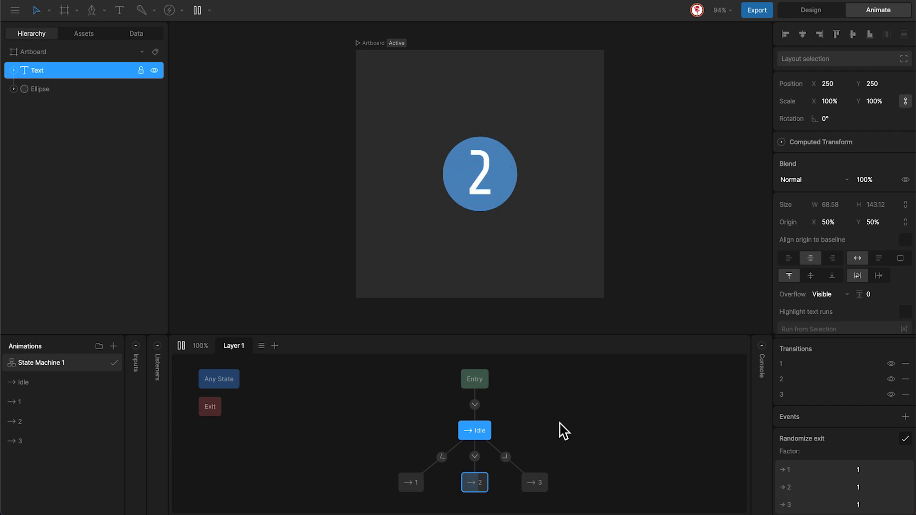
mouse_move(588, 415)
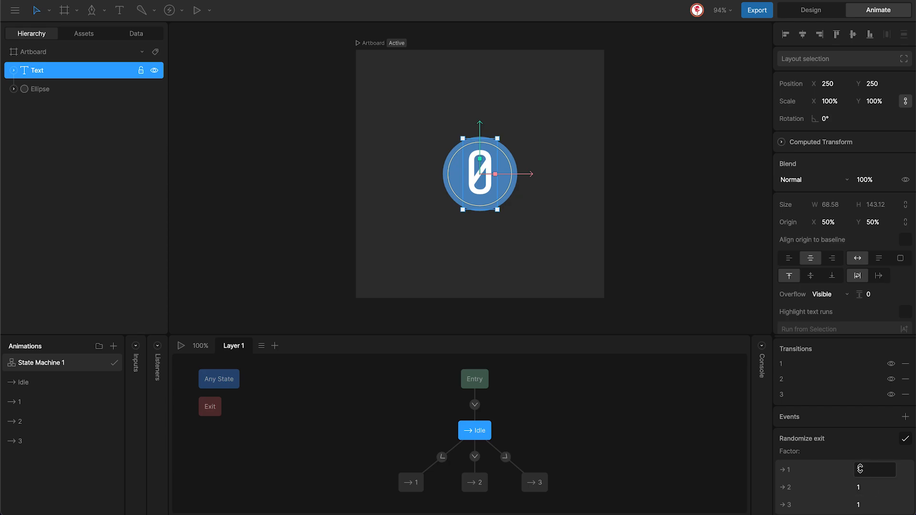
mouse_move(856, 475)
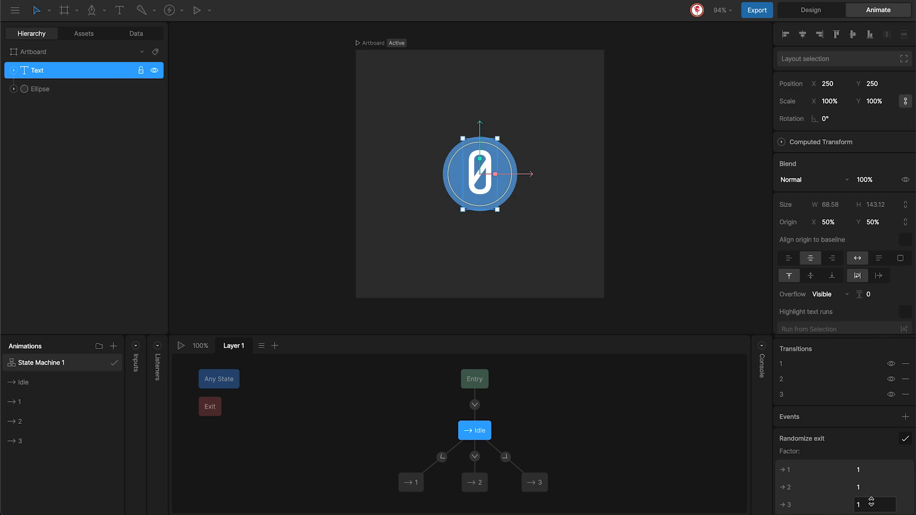
- Set Idle's random exit factors to 1, 2 and 4, then return to the candle file
click(869, 501)
text(4)
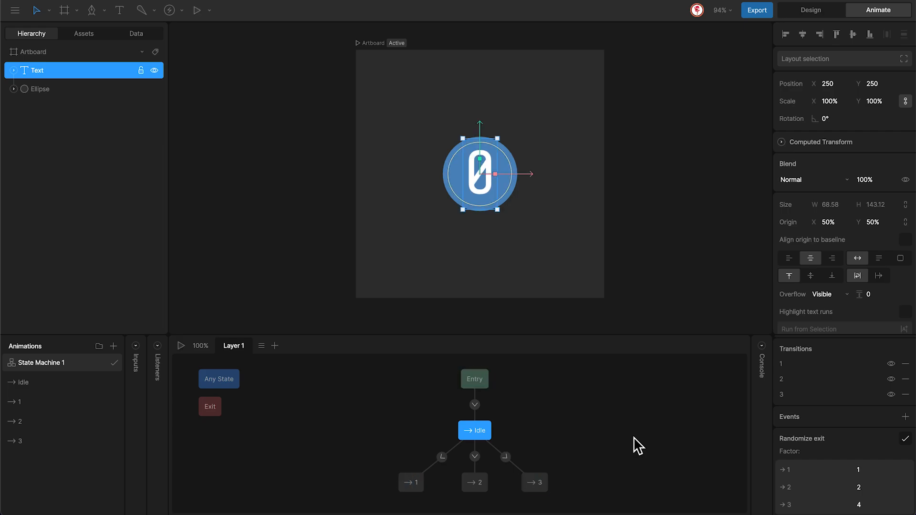
click(810, 10)
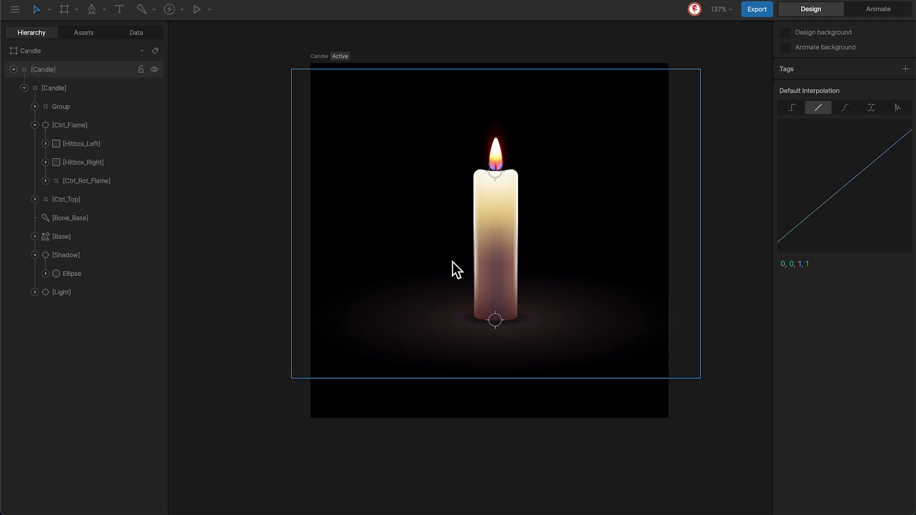
- Select the Ctrl_Flame control and squash the flame to a shorter height
click(87, 181)
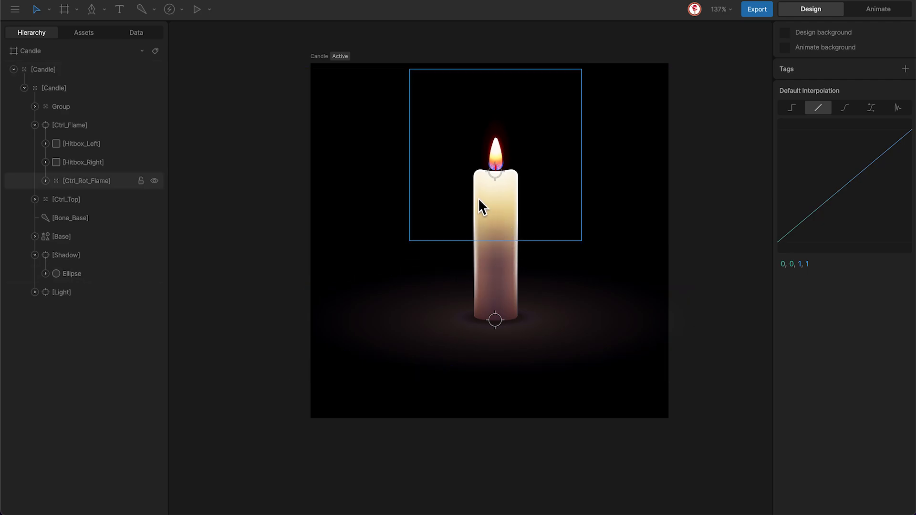
click(42, 68)
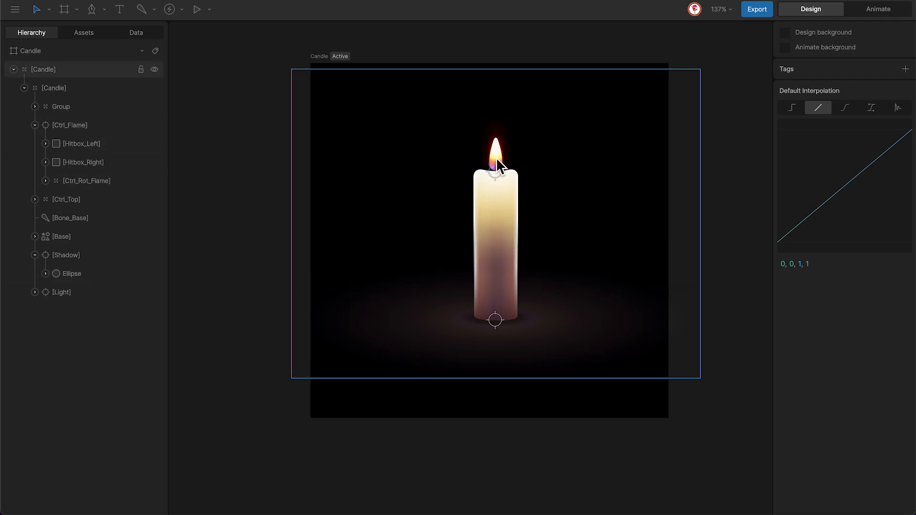
click(69, 124)
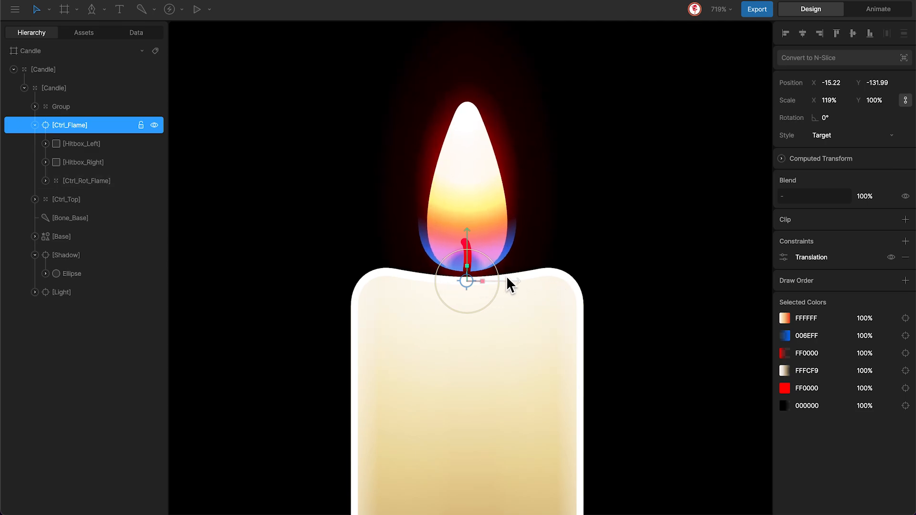
drag(514, 283, 467, 318)
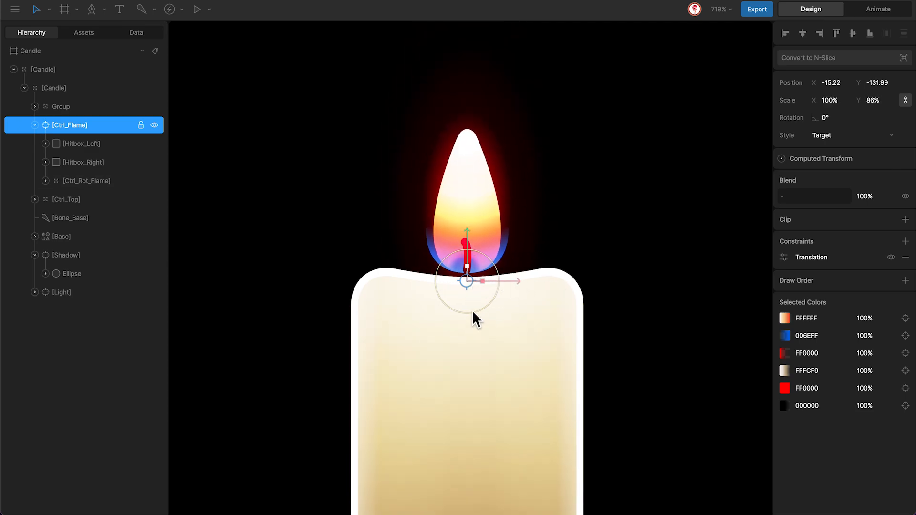
- In Animate mode, review the Ctrl_Flame scale shapes of animations 01, 03, 05 and 06
click(878, 8)
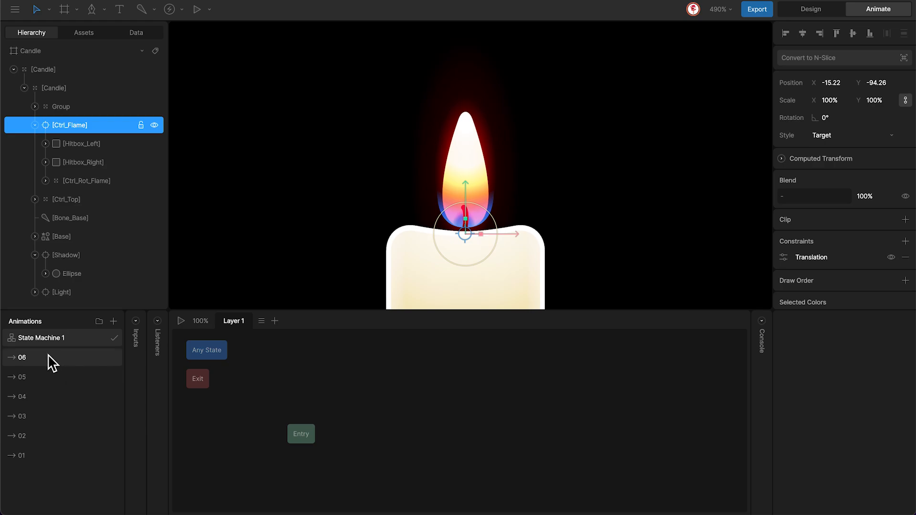
click(22, 456)
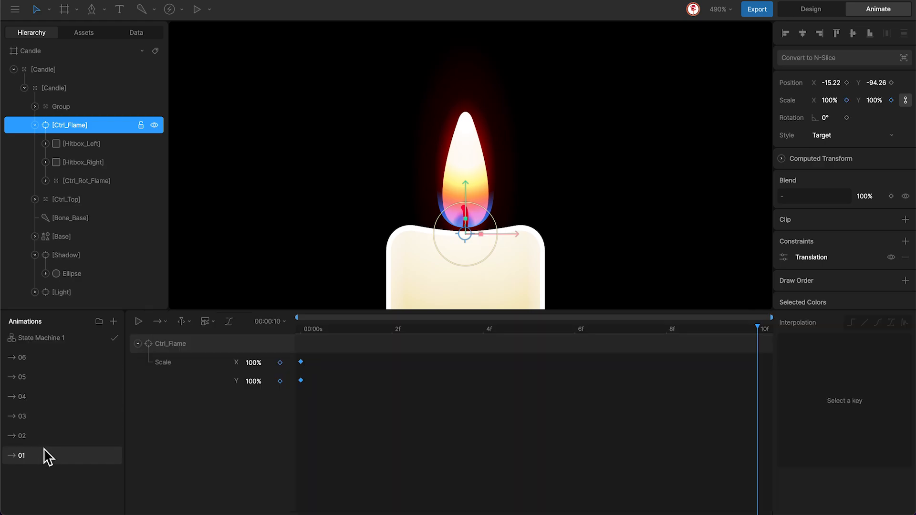
mouse_move(243, 368)
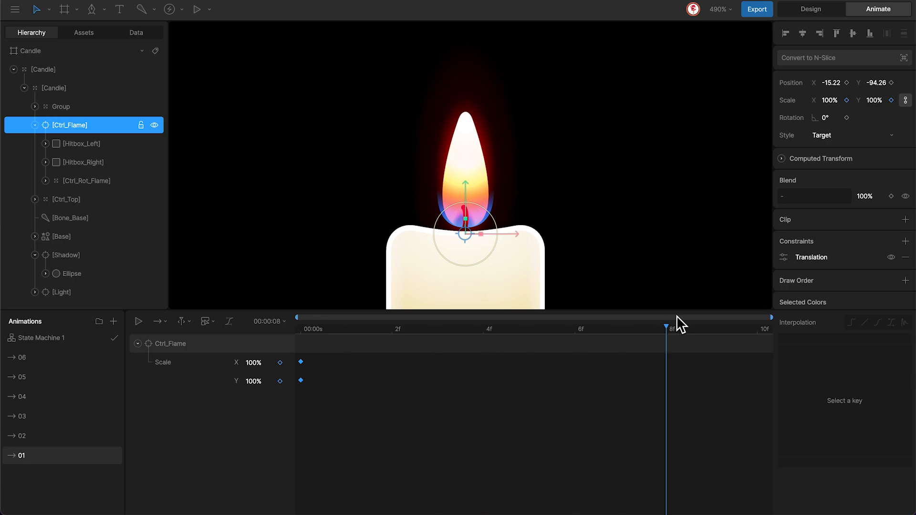
click(138, 321)
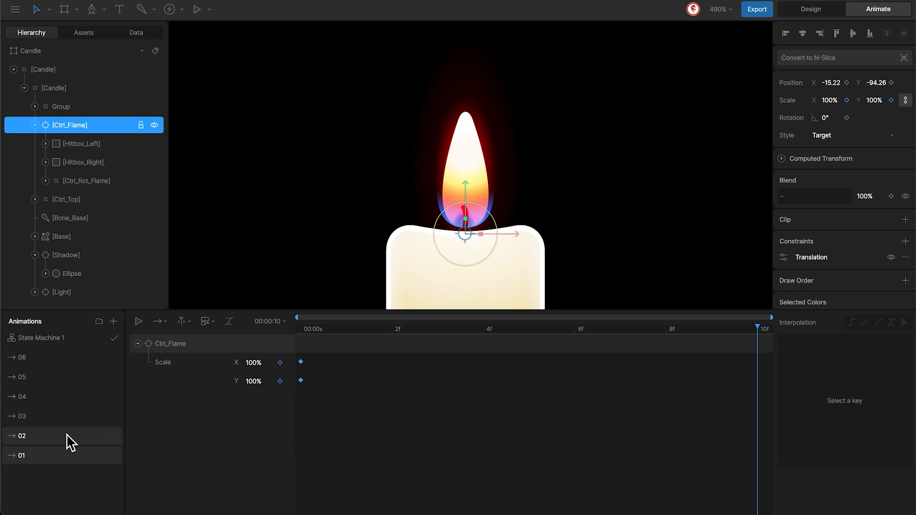
click(23, 416)
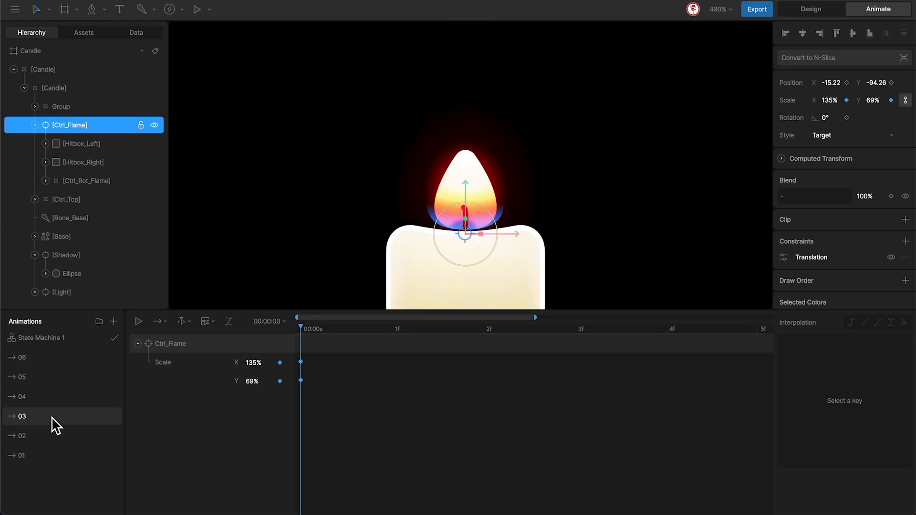
click(24, 377)
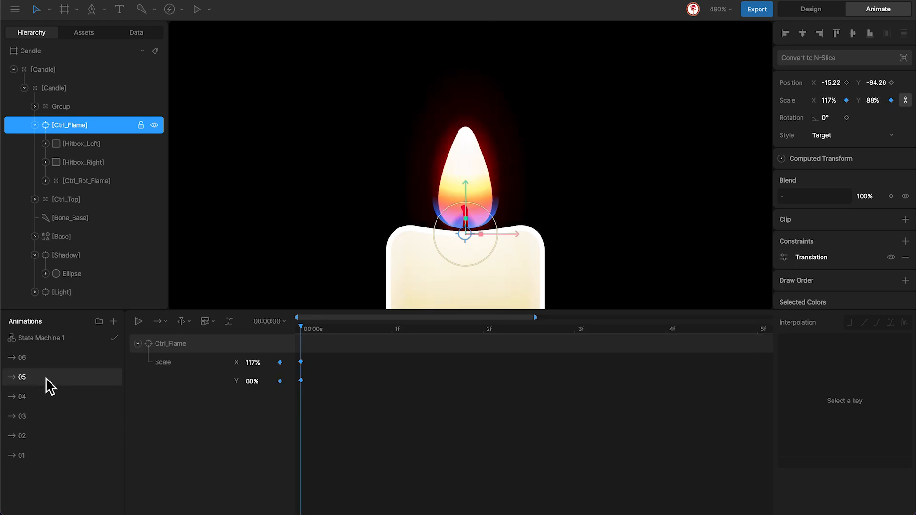
click(21, 357)
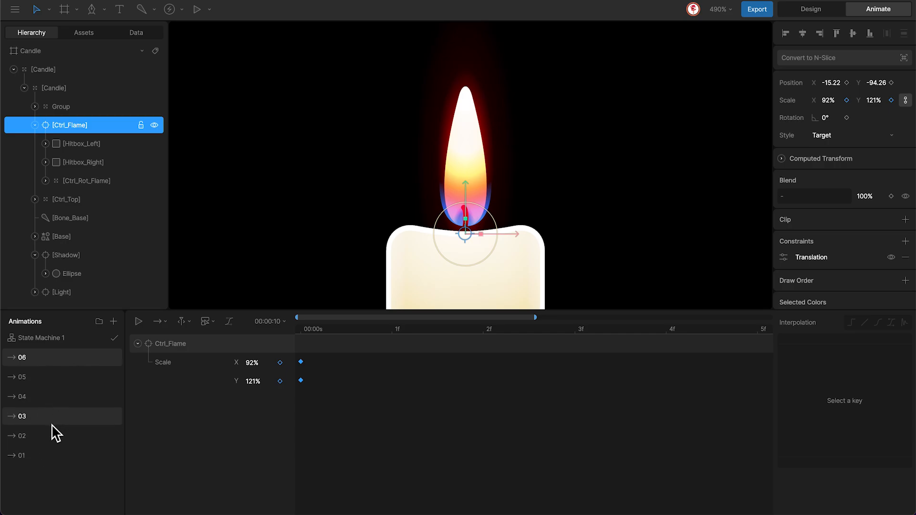
click(22, 377)
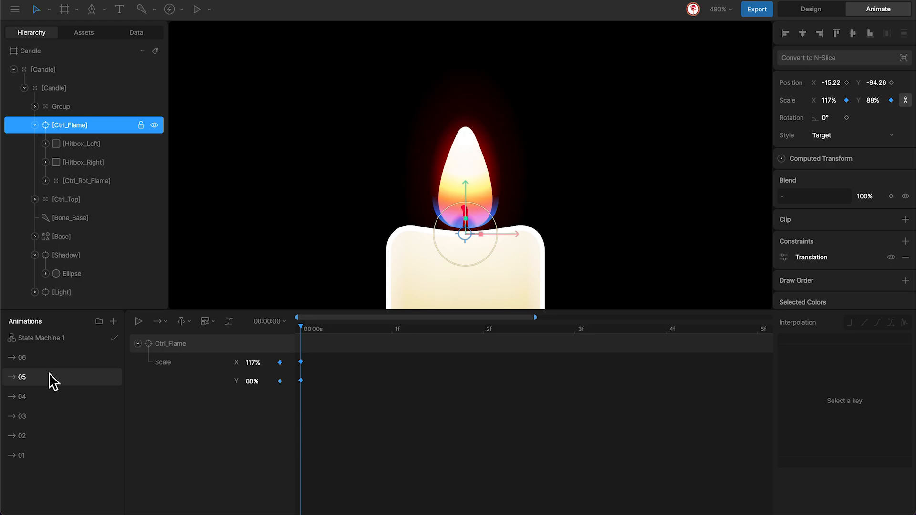
- Connect Entry to state 01, with transitions between 01 and states 02–06 both ways
click(42, 338)
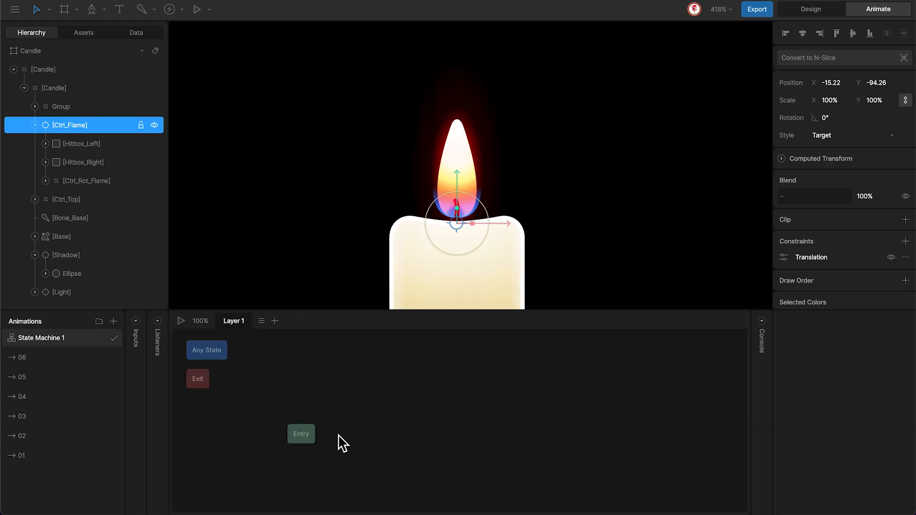
mouse_move(454, 439)
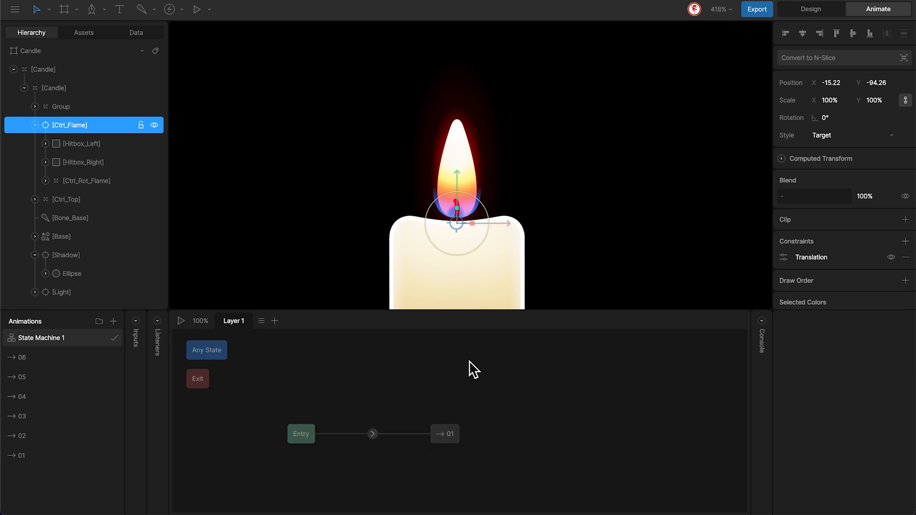
mouse_move(438, 370)
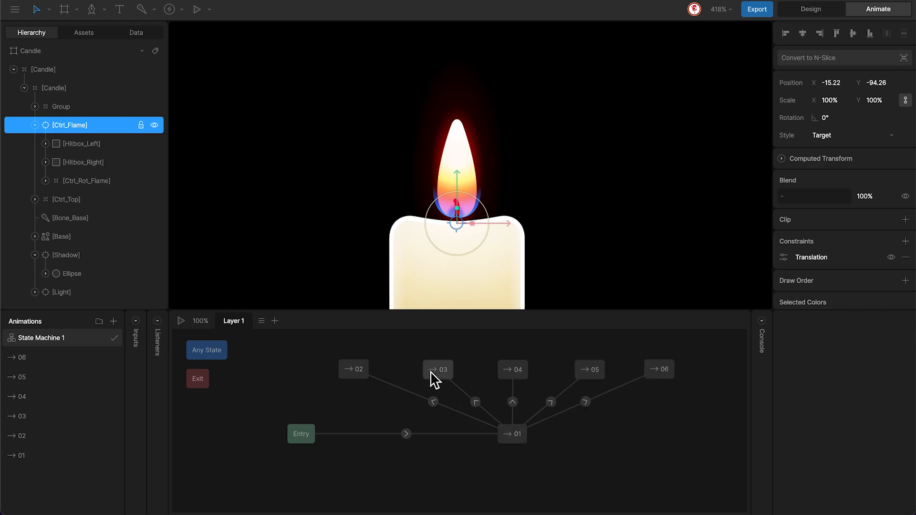
mouse_move(483, 422)
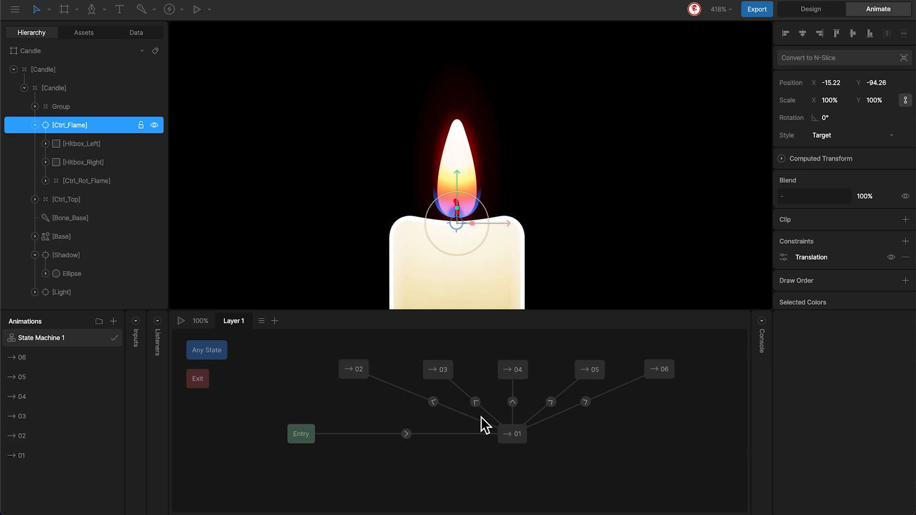
click(512, 434)
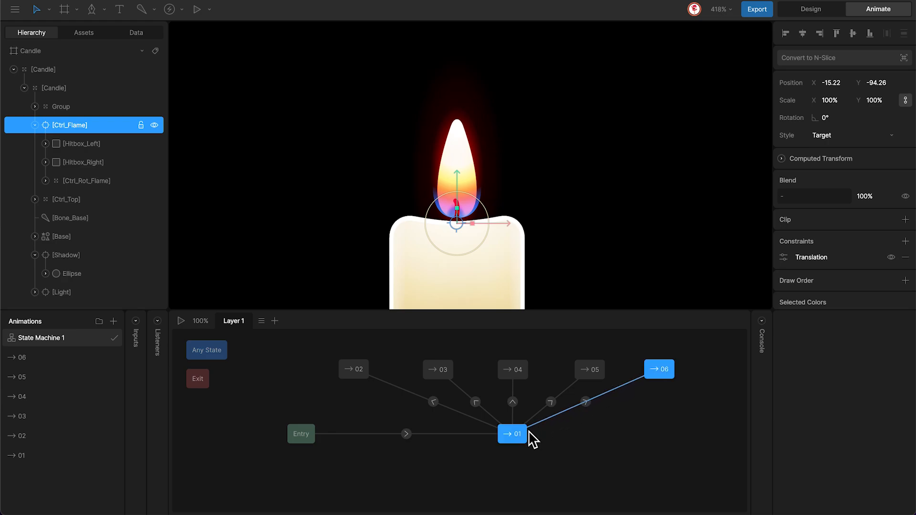
click(589, 369)
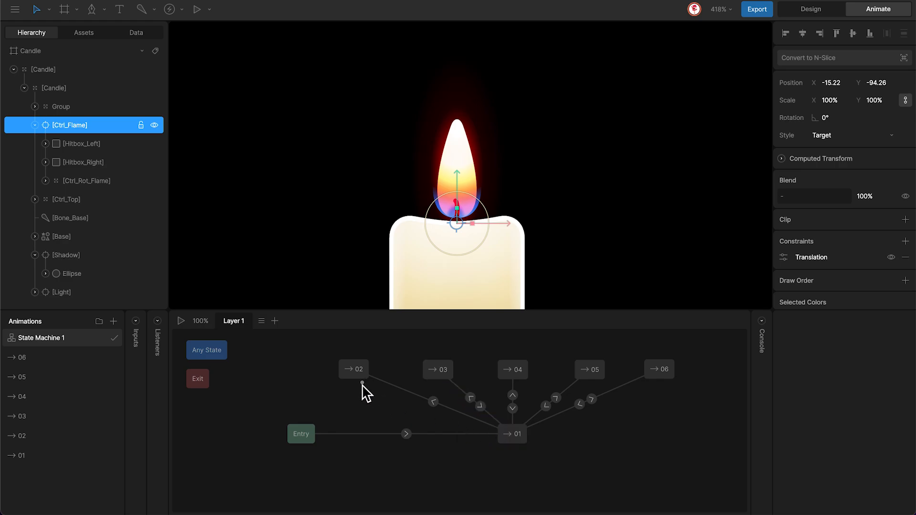
- Turn on Randomize exit for state 01 with all five exit factors at 1
click(511, 434)
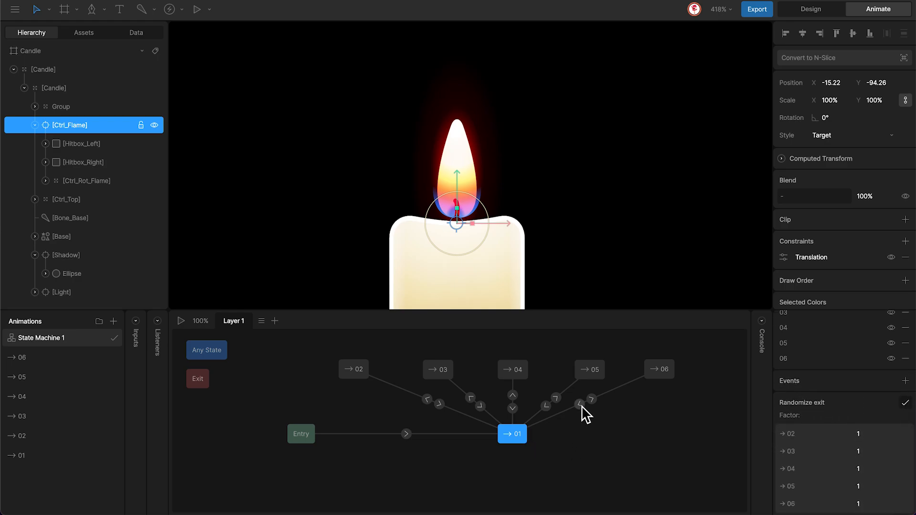
mouse_move(487, 415)
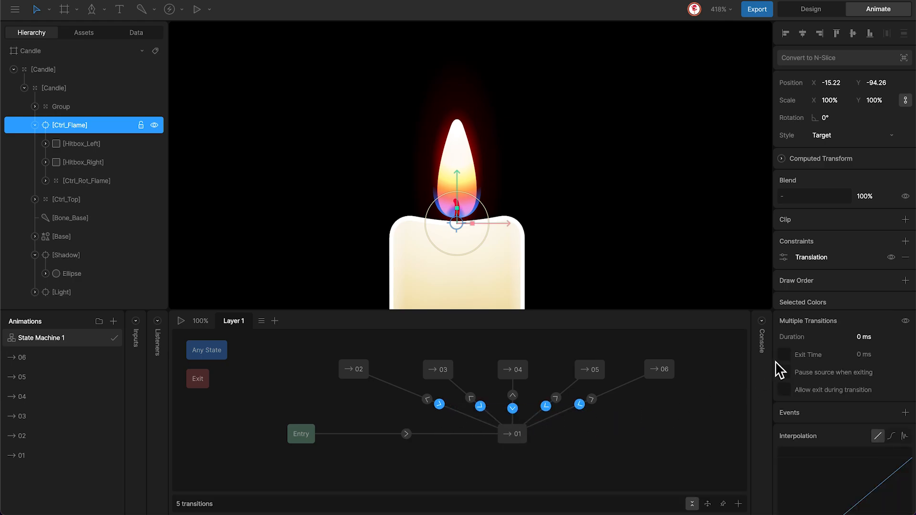
- Enable Exit Time on five outgoing transitions, make all ten cubic, and play the preview
click(784, 355)
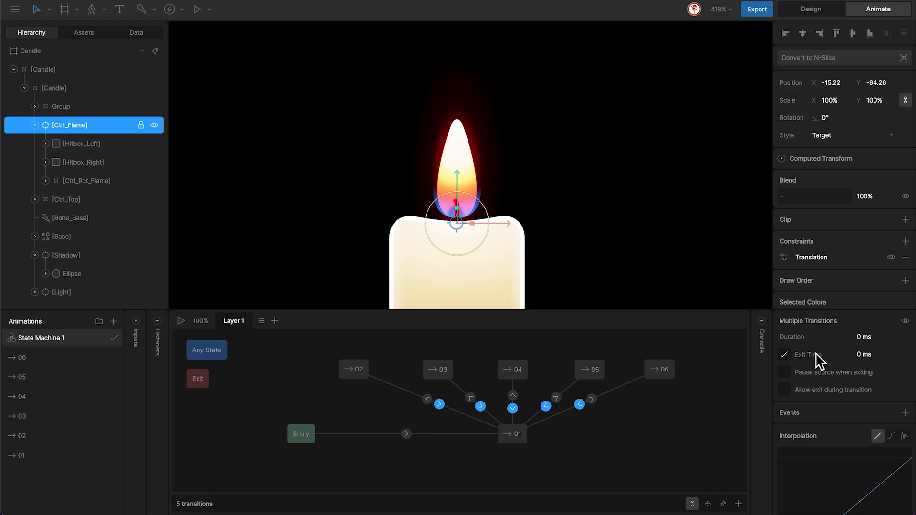
click(875, 354)
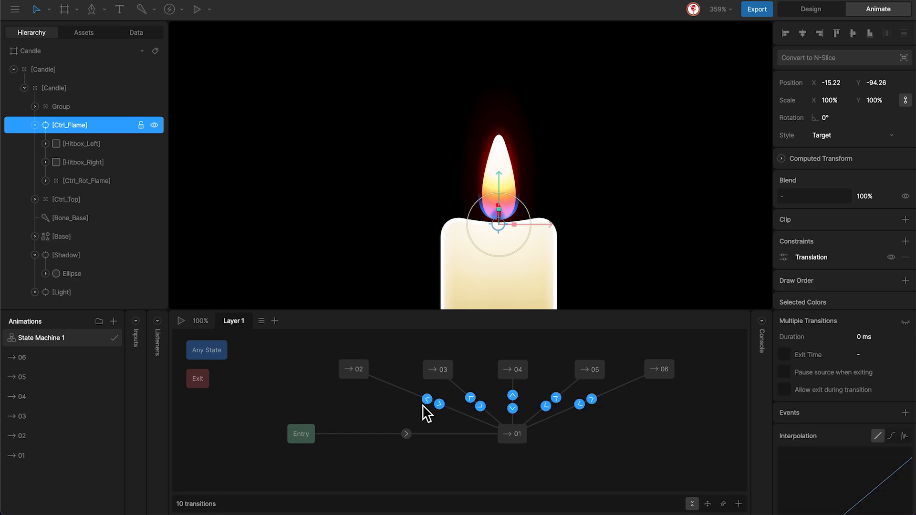
mouse_move(859, 350)
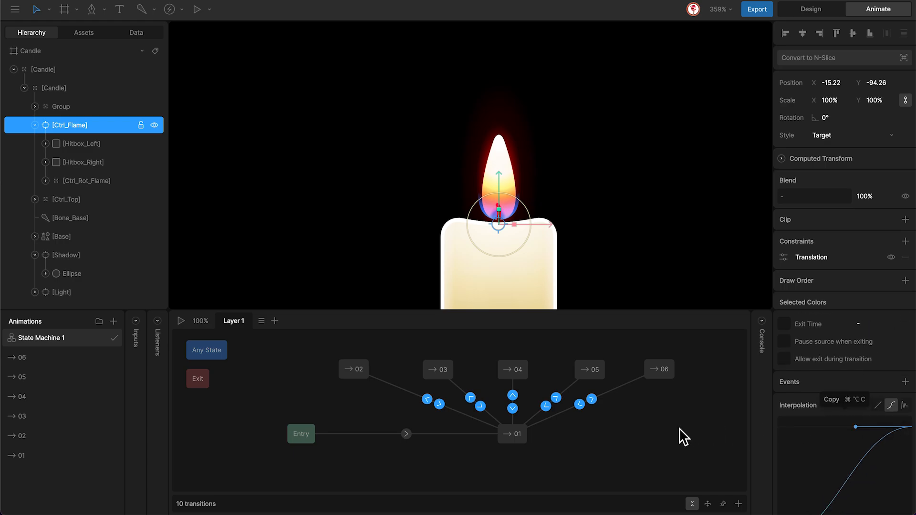
click(589, 369)
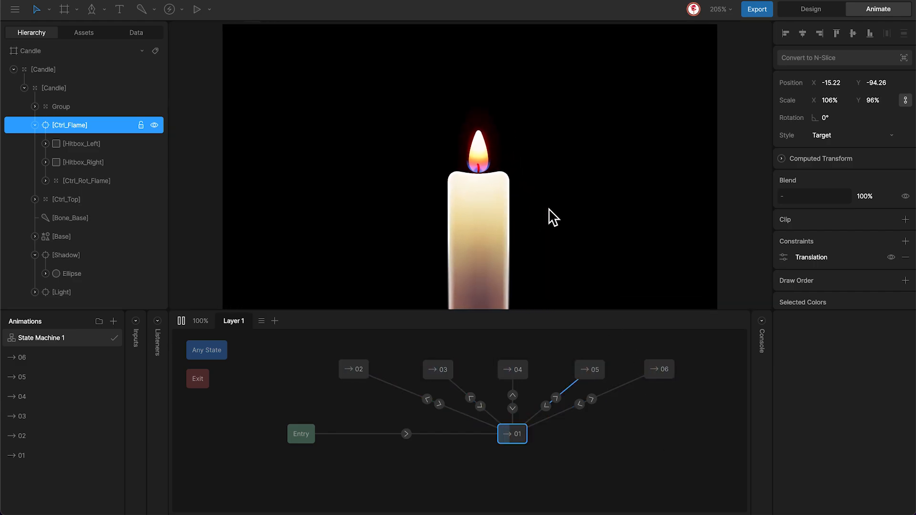
- Weight state 01's exit to 02 at factor 5, set transitions to 120 ms, and replay
click(353, 369)
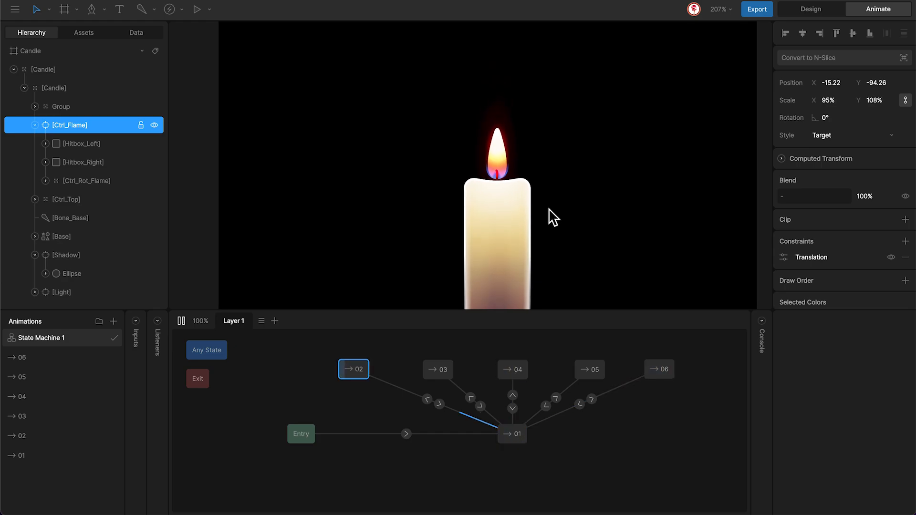
click(22, 416)
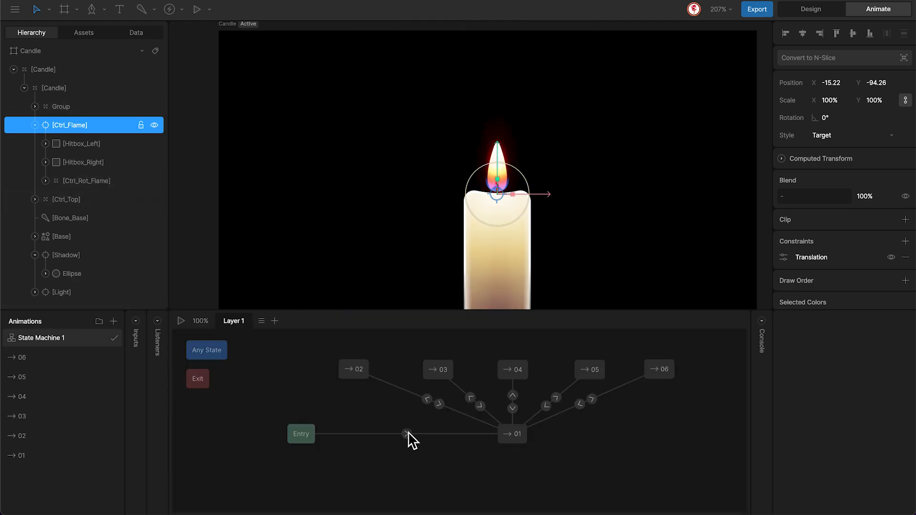
click(511, 434)
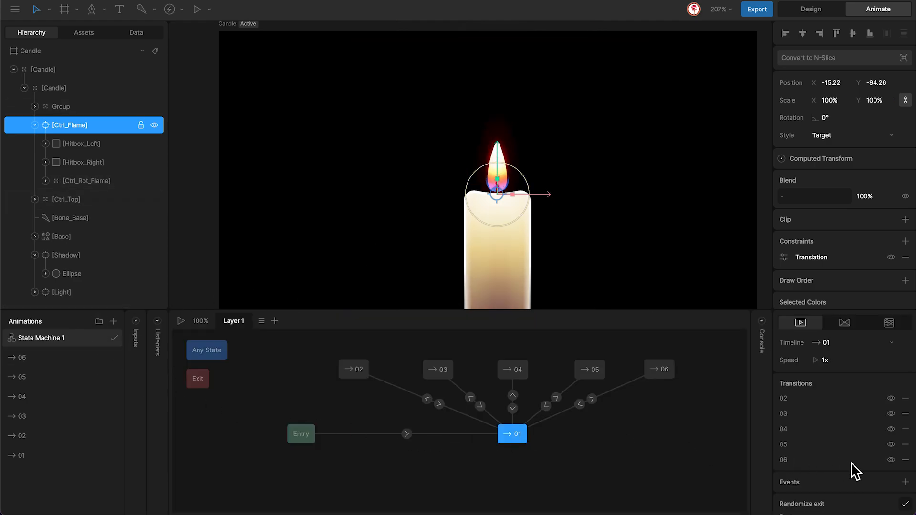
click(905, 504)
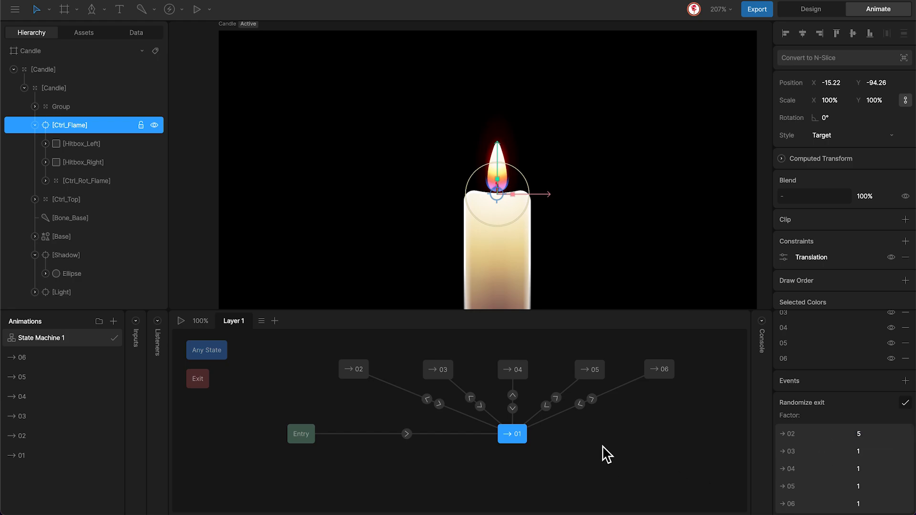
click(182, 320)
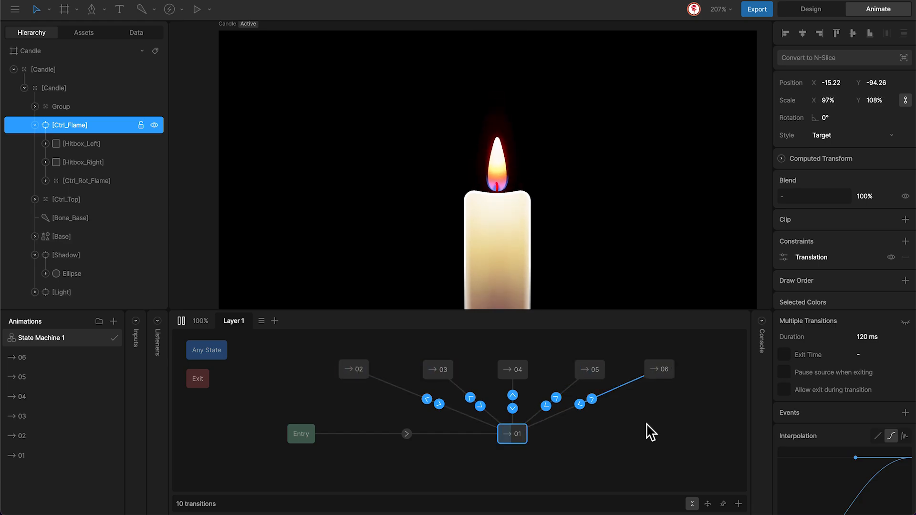
click(353, 369)
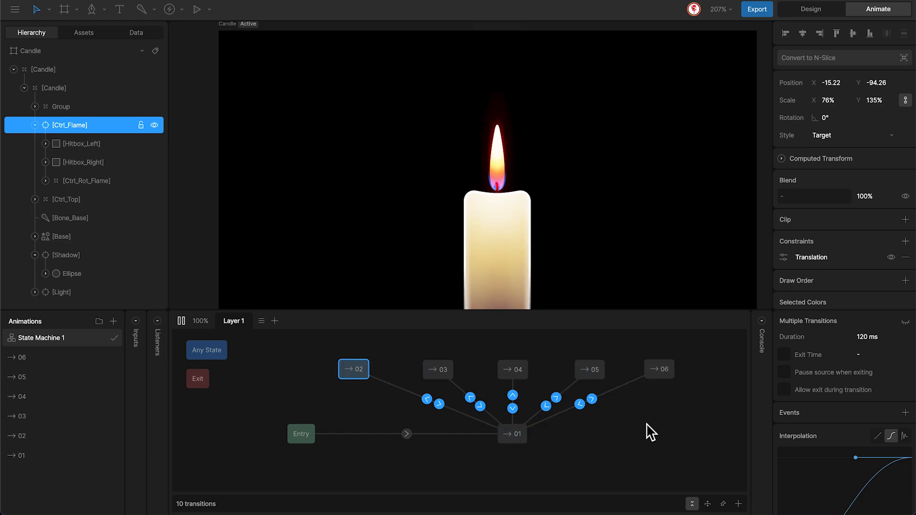